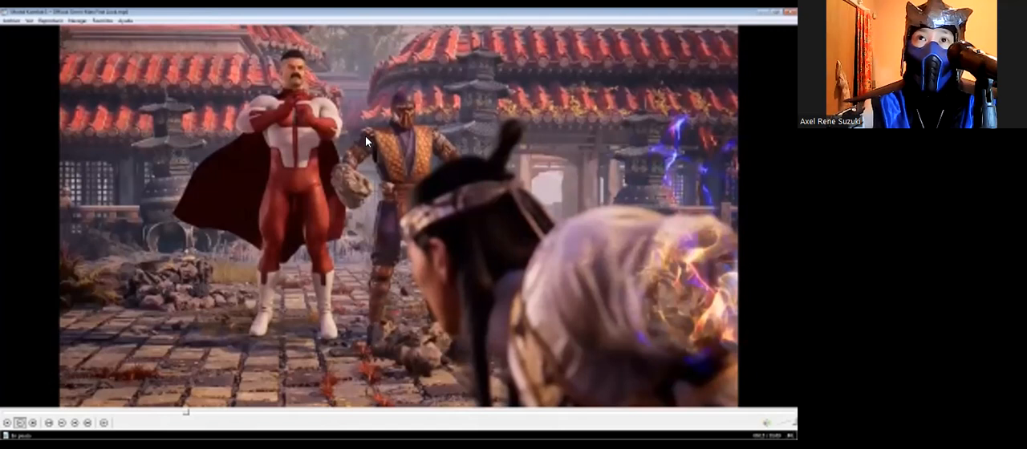
pyautogui.moveTo(378, 167)
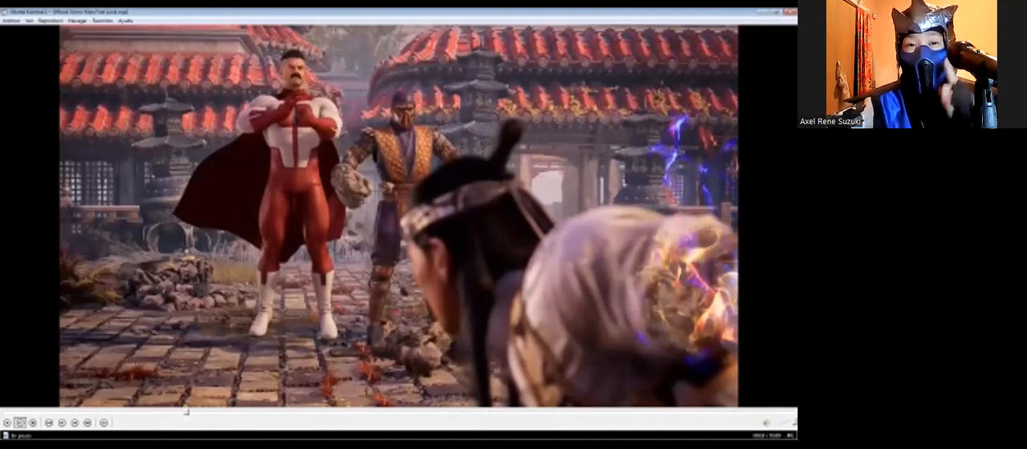
pyautogui.moveTo(374, 166)
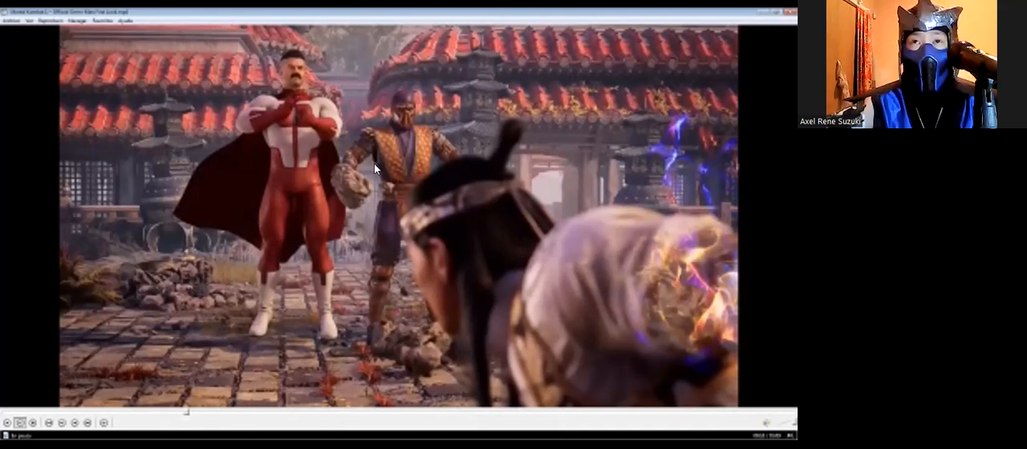
pyautogui.moveTo(401, 199)
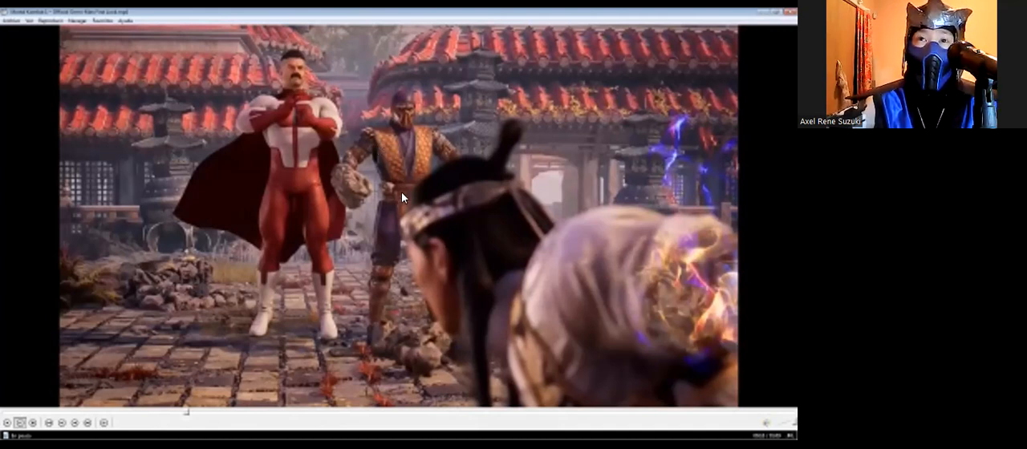
pyautogui.moveTo(382, 205)
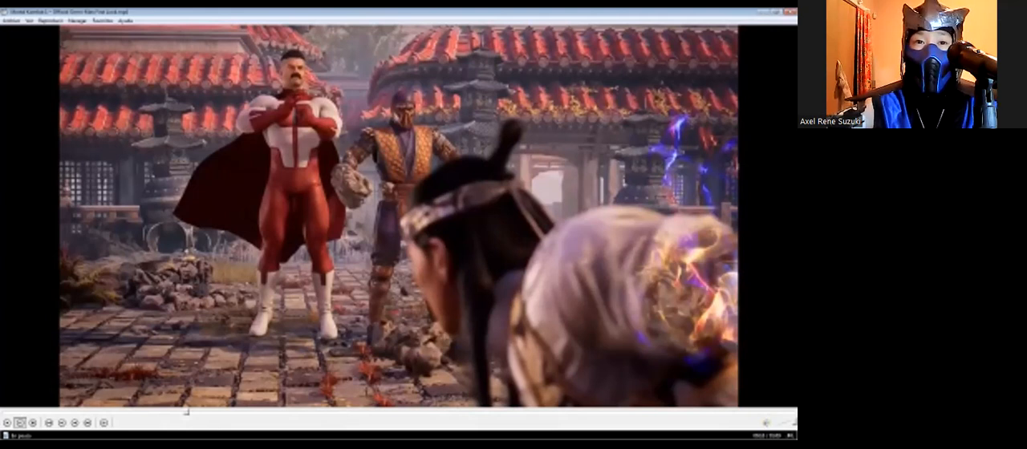
pyautogui.moveTo(415, 131)
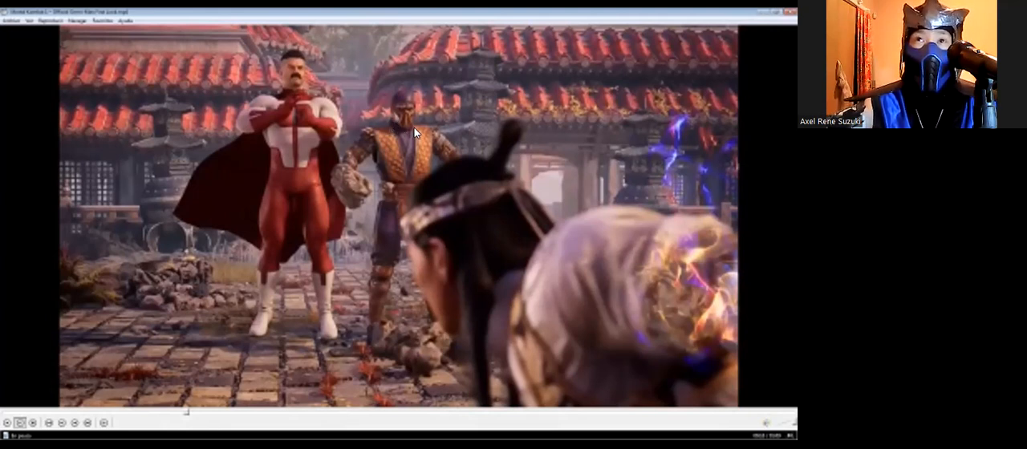
pyautogui.moveTo(407, 145)
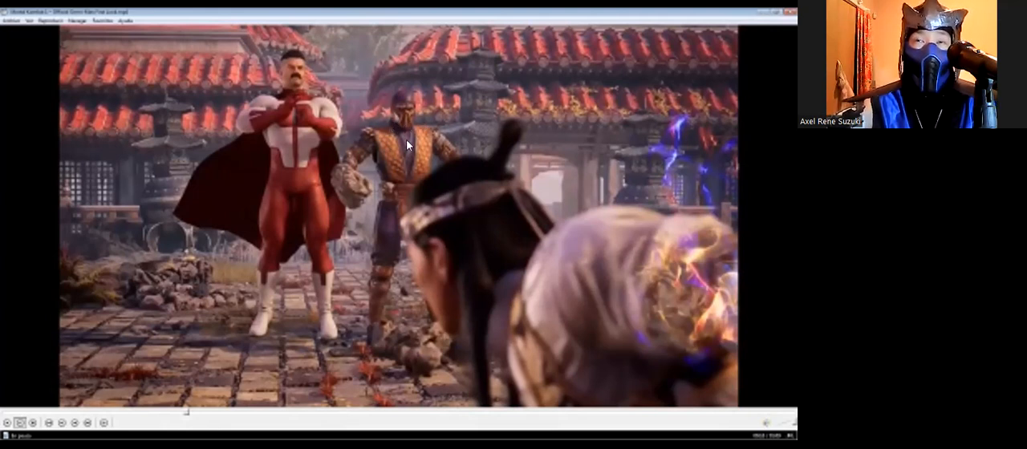
pyautogui.moveTo(404, 149)
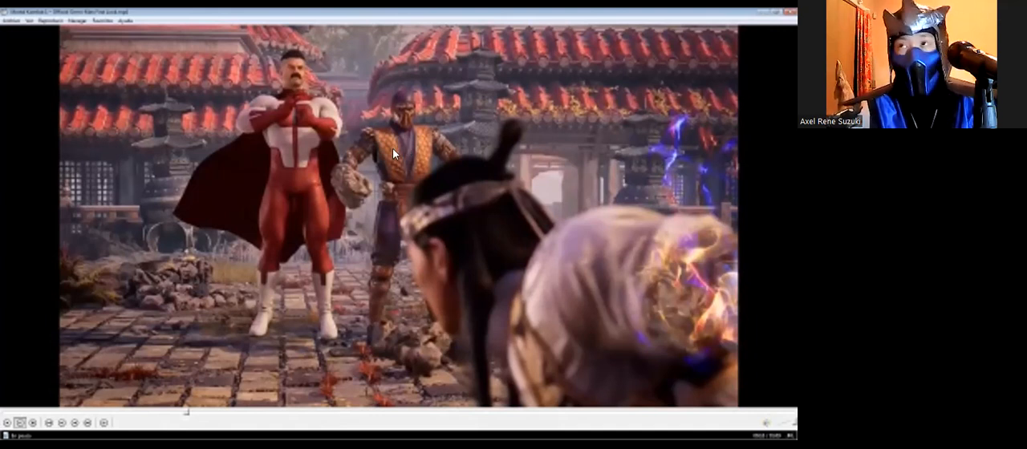
pyautogui.moveTo(408, 161)
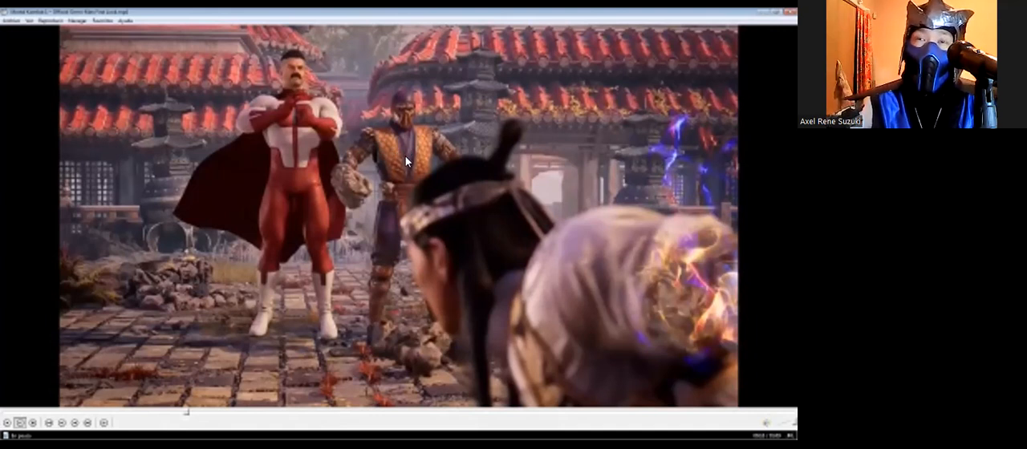
pyautogui.moveTo(407, 206)
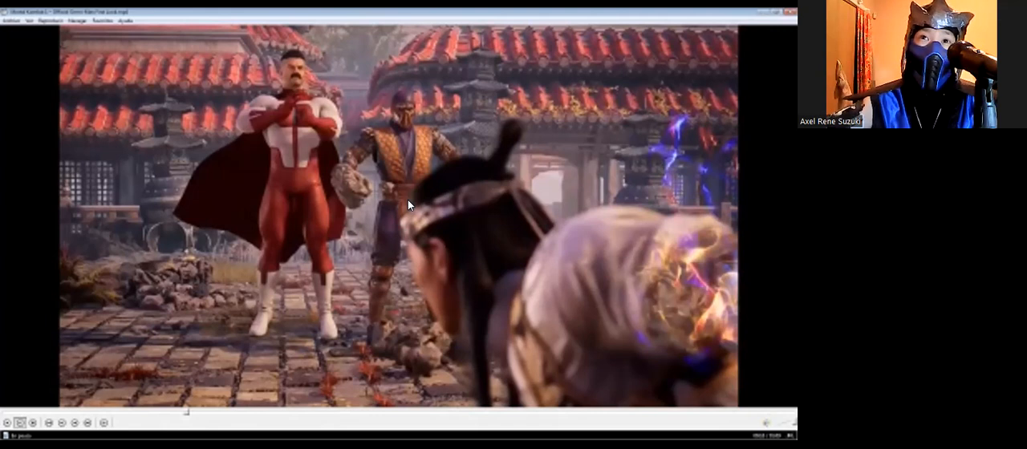
pyautogui.moveTo(404, 199)
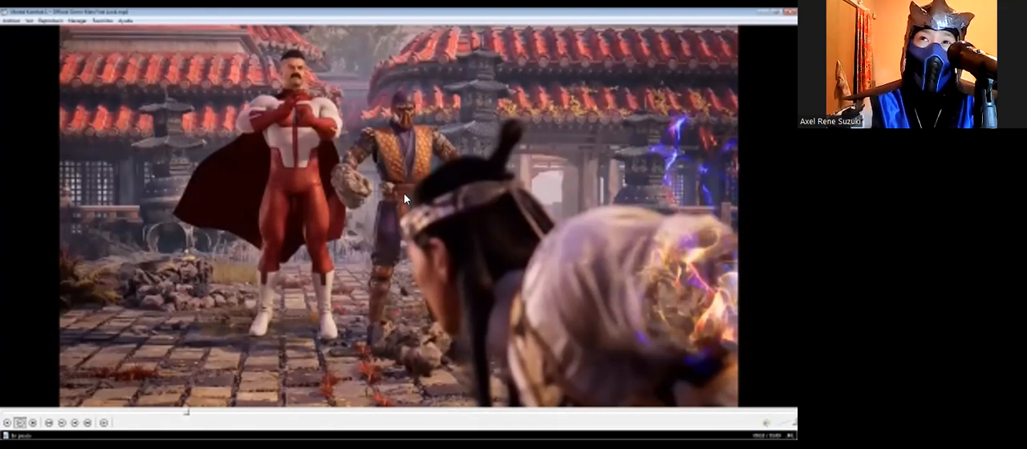
pyautogui.moveTo(401, 188)
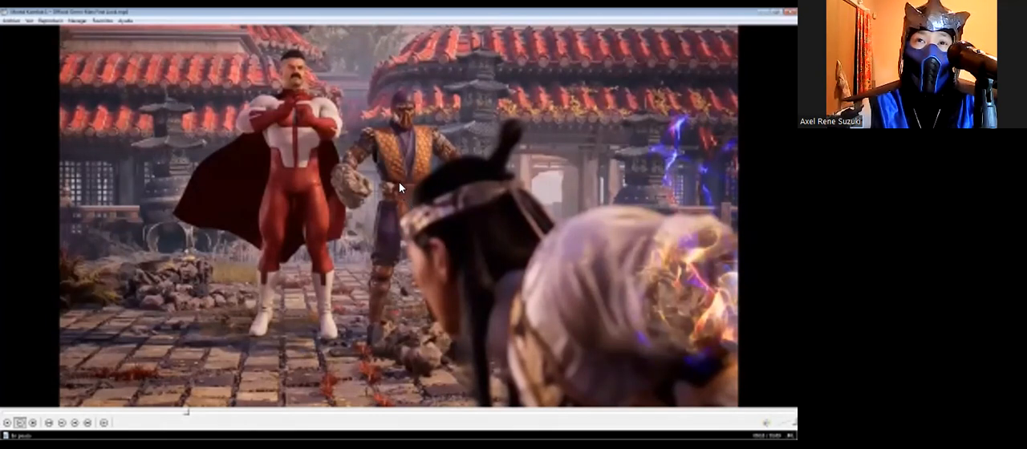
pyautogui.moveTo(395, 164)
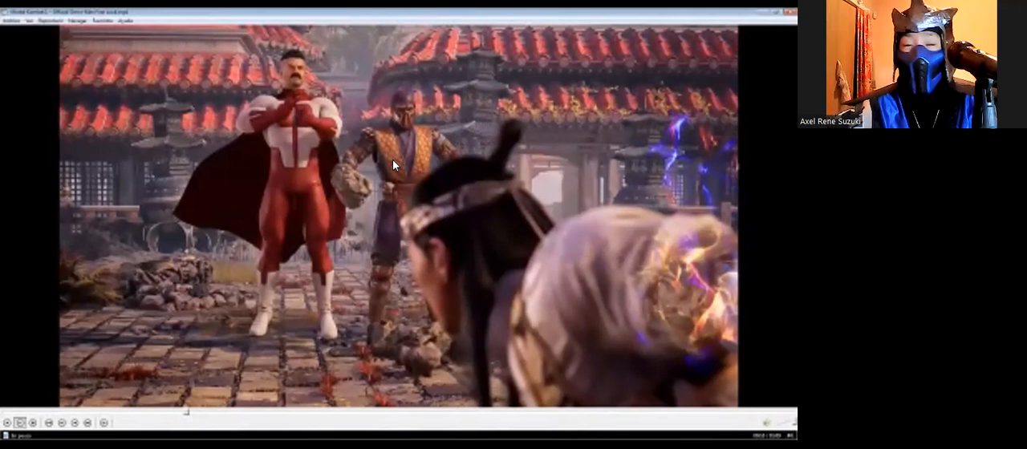
pyautogui.moveTo(385, 235)
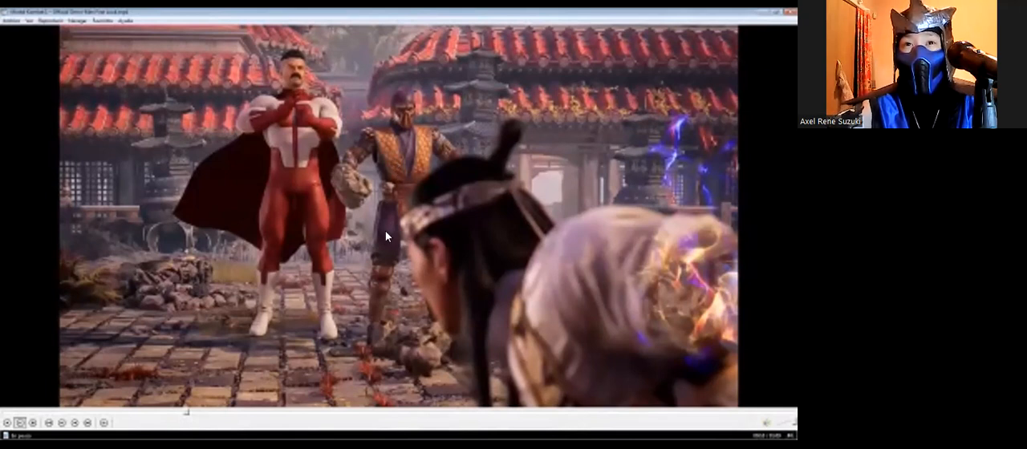
pyautogui.moveTo(356, 173)
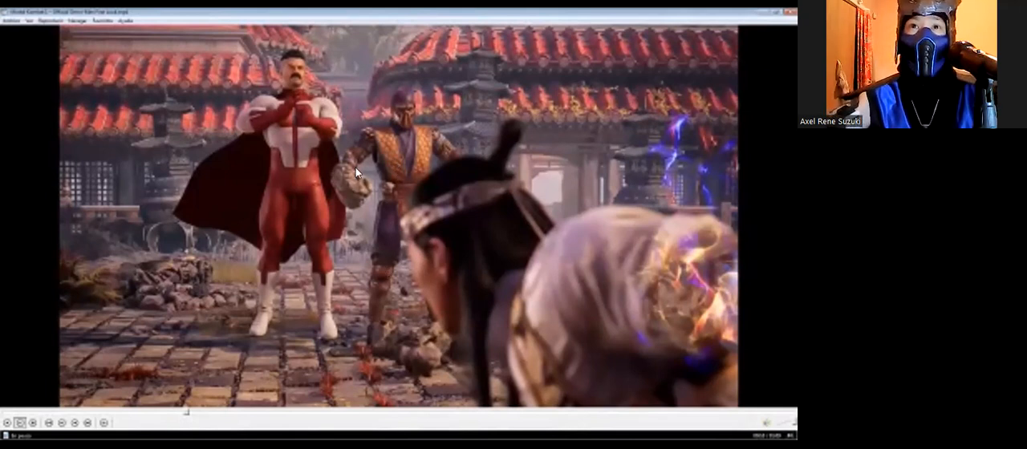